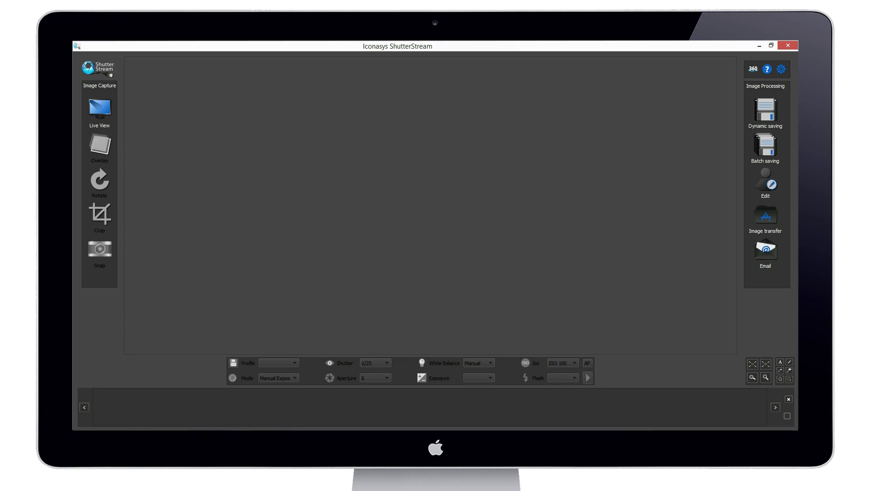
mouse_move(136, 183)
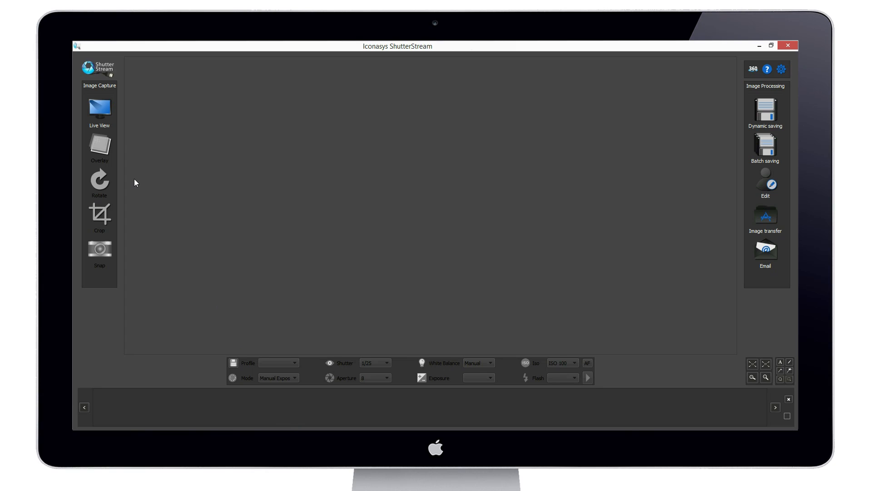
Start the Live View camera preview showing the orange cap on the turntable.
click(99, 109)
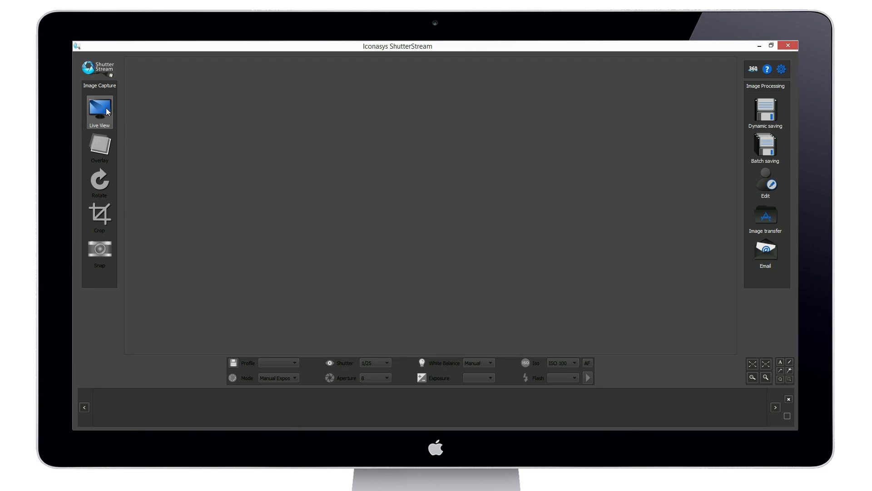
click(100, 110)
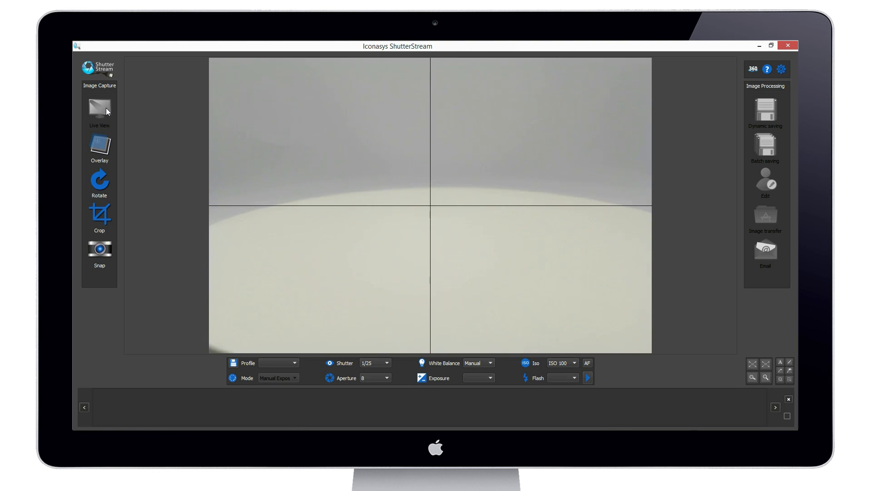
mouse_move(106, 111)
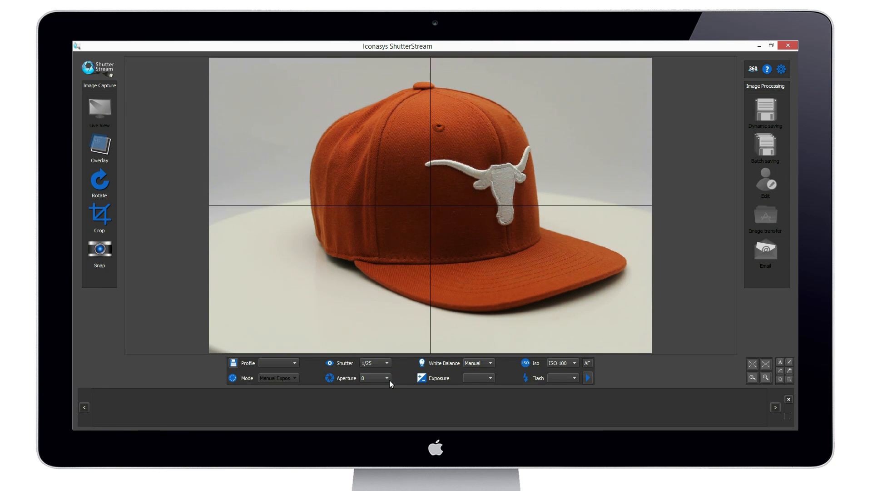
Set the camera aperture to 16 and the shutter speed to 1/5.
click(387, 378)
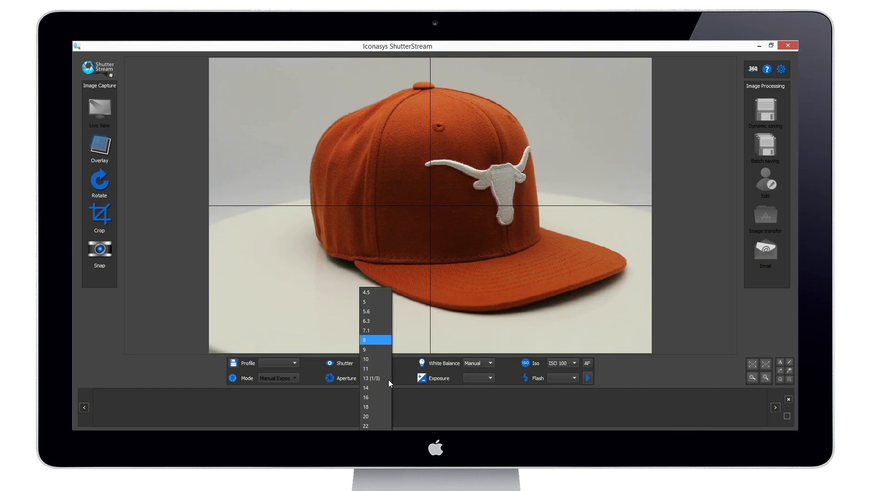
click(365, 397)
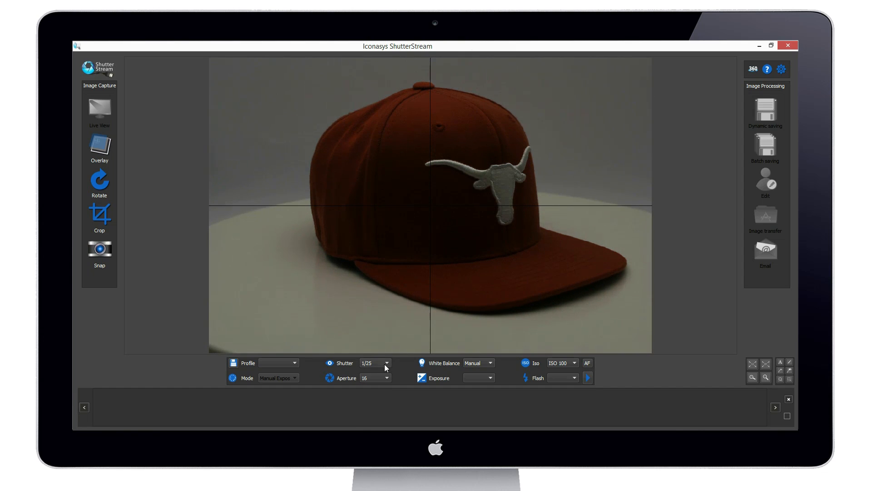
click(386, 362)
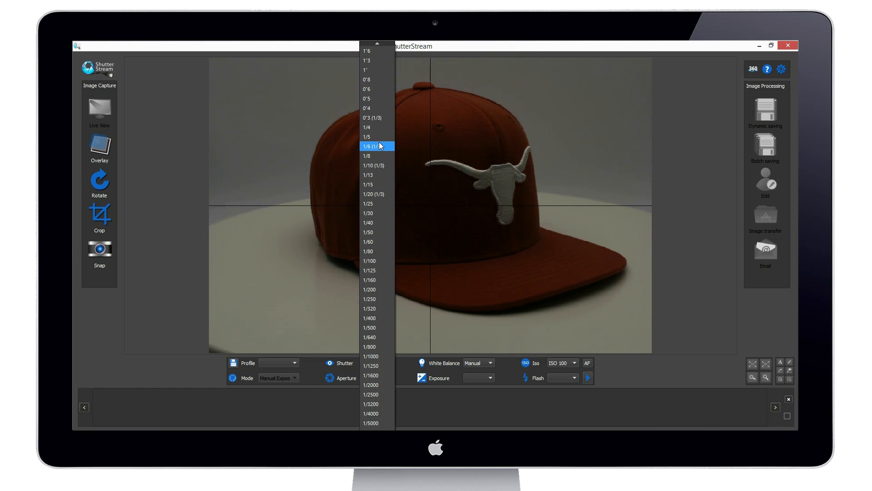
click(368, 137)
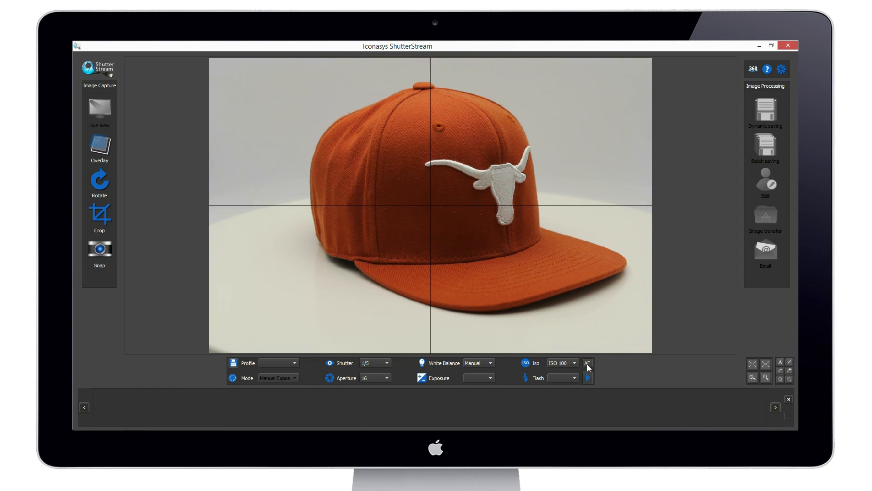
Switch from AF to manual focus and shift focus toward far on the stitching.
click(587, 362)
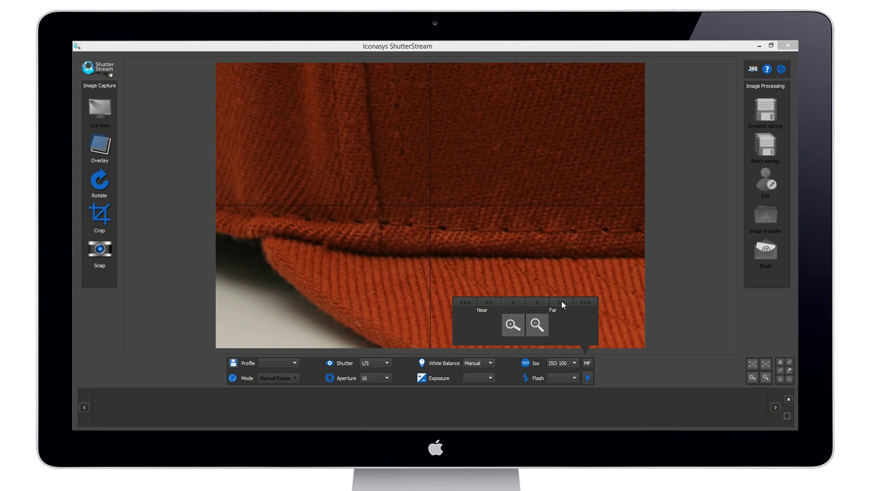
click(537, 324)
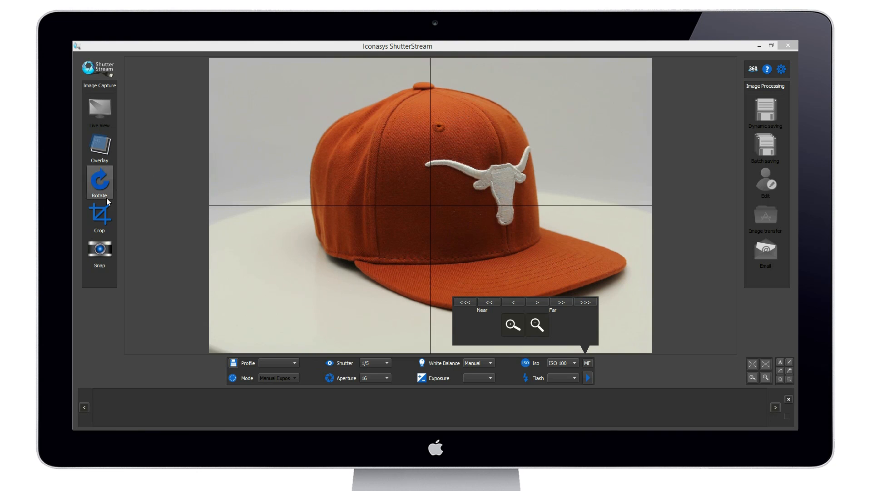
Crop tightly around the cap and snap a test image into the strip.
click(99, 216)
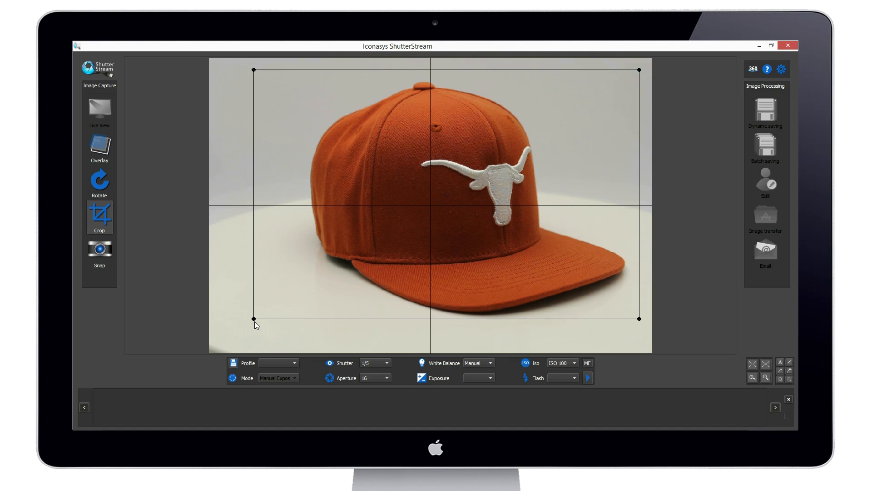
mouse_move(120, 254)
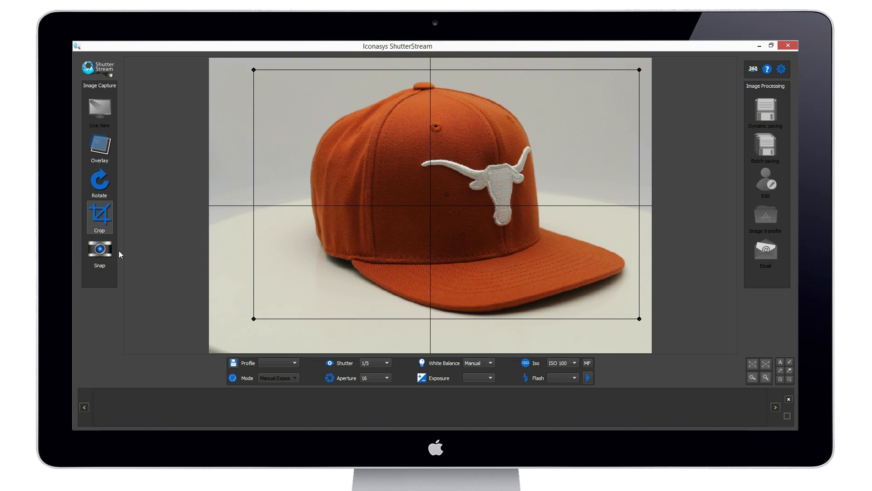
click(99, 249)
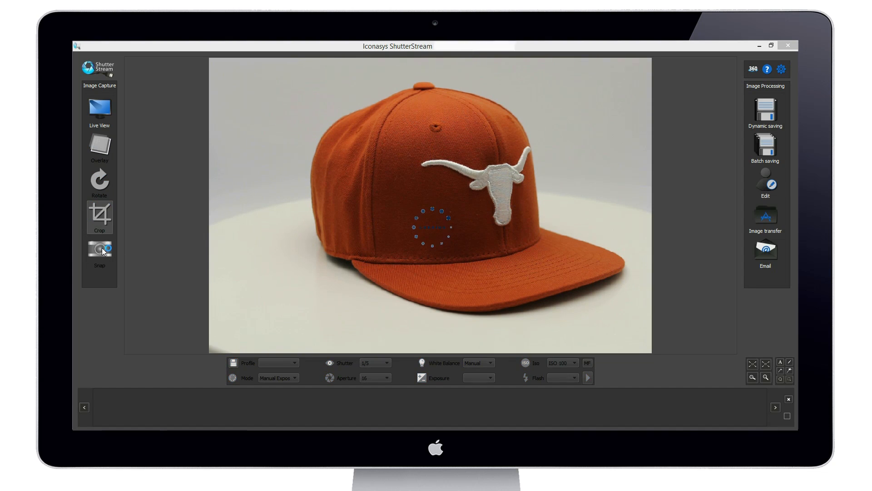
click(99, 249)
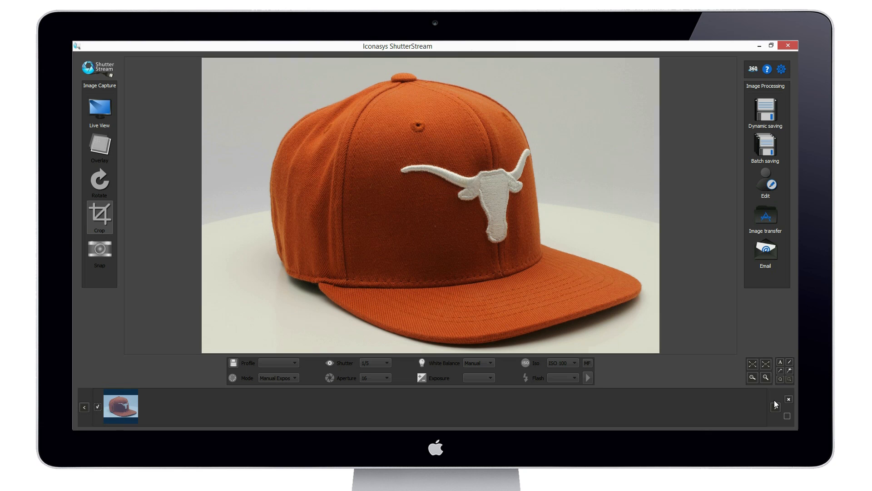
Delete the test shot; set 360 capture to shutter release turntable with live view off after snap.
click(788, 398)
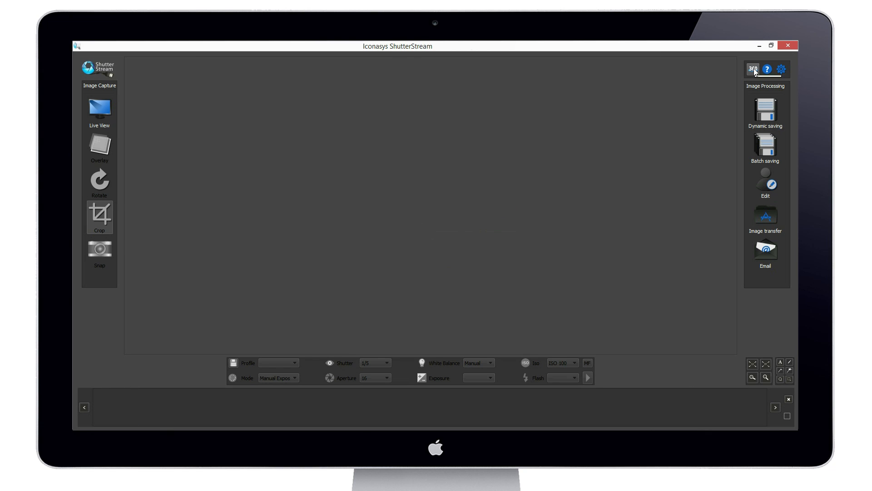
click(752, 69)
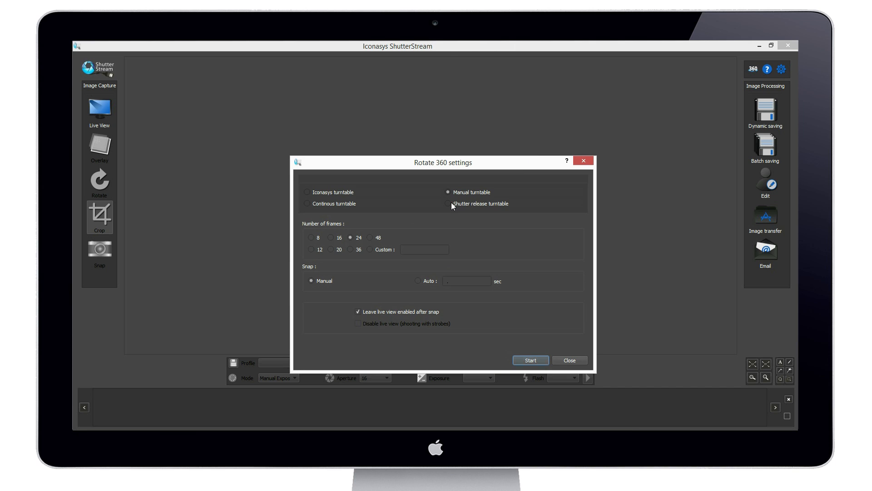
click(448, 203)
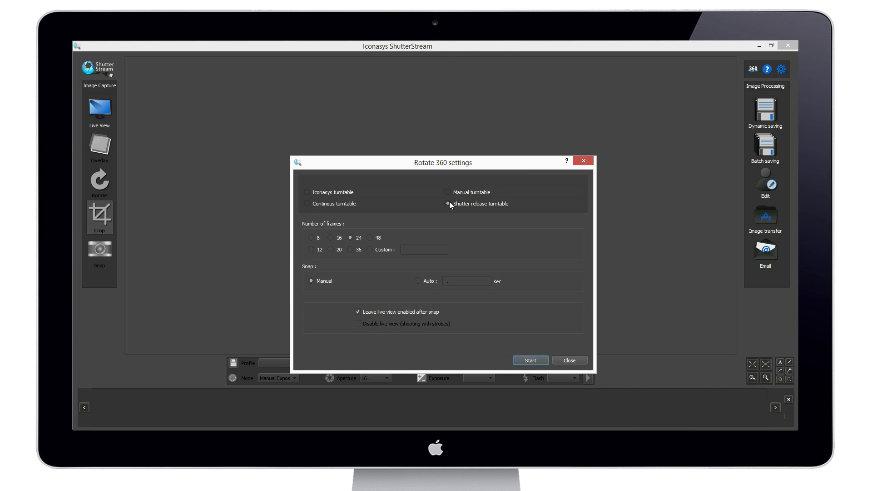
mouse_move(354, 243)
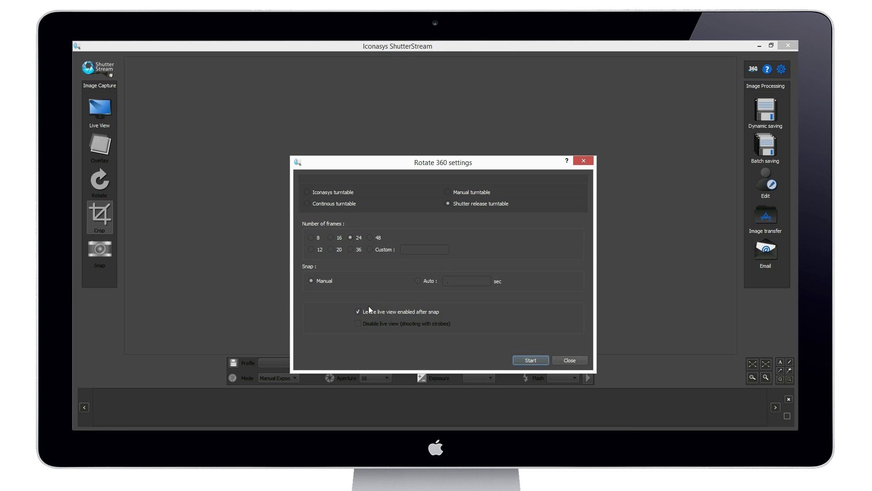
click(358, 312)
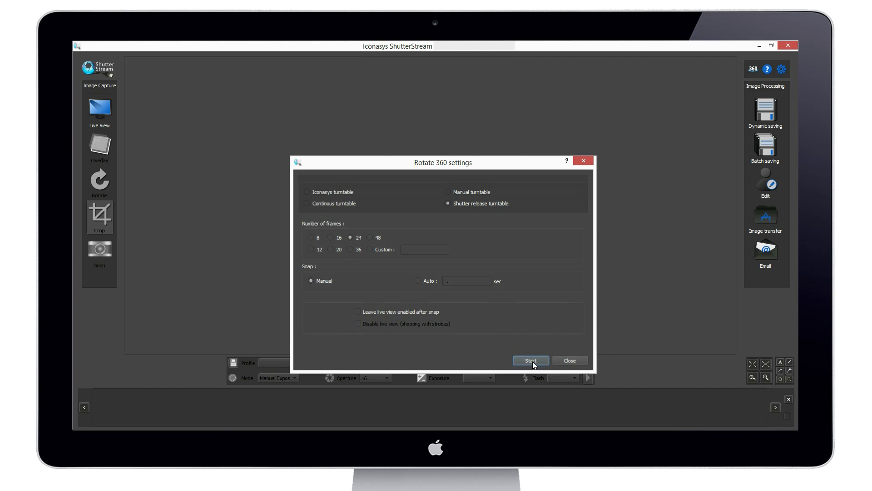
Run the 360 capture session and dismiss the 'Image Capture completed' message.
click(531, 360)
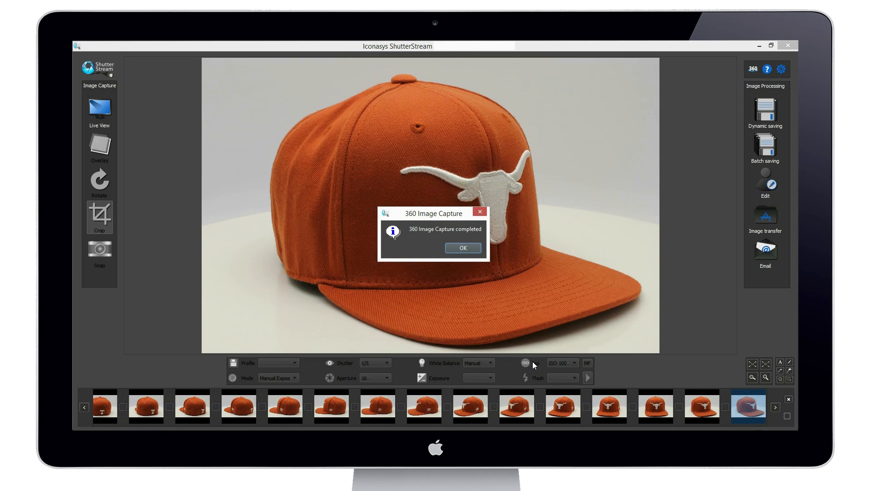
click(462, 248)
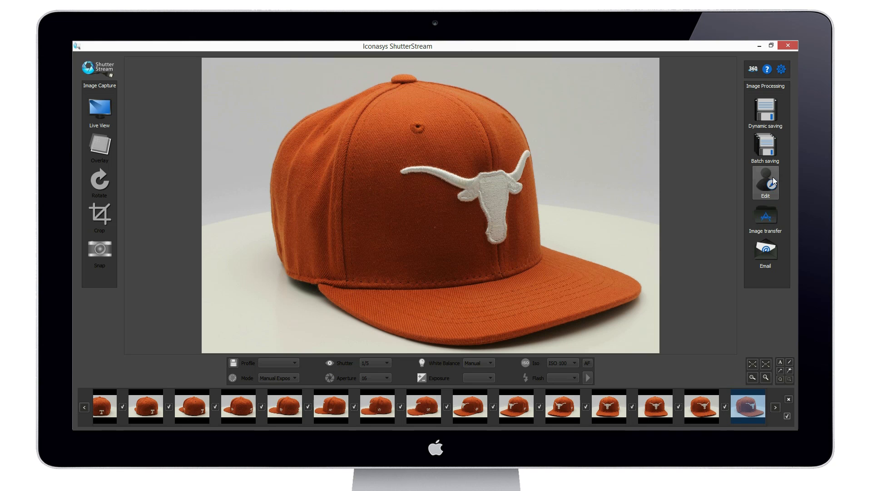
Raise saturation to 105 in the editor and apply it to all frames.
click(765, 182)
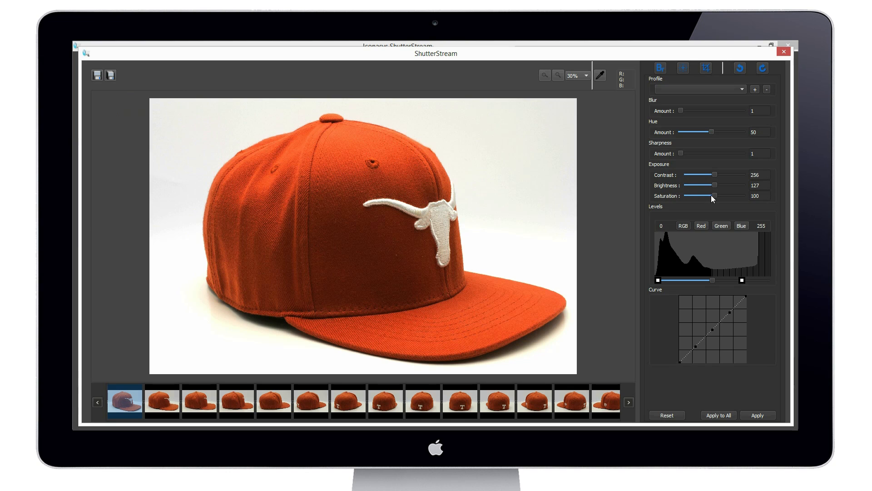
mouse_move(717, 198)
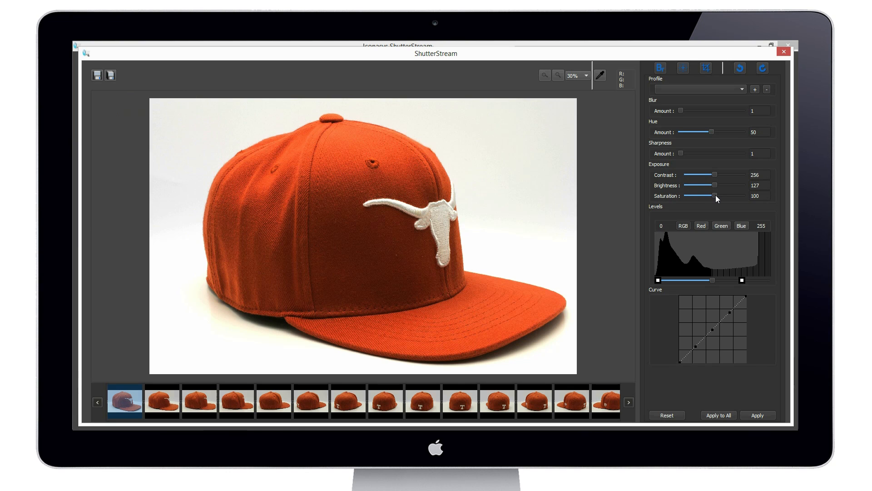
drag(715, 196, 719, 196)
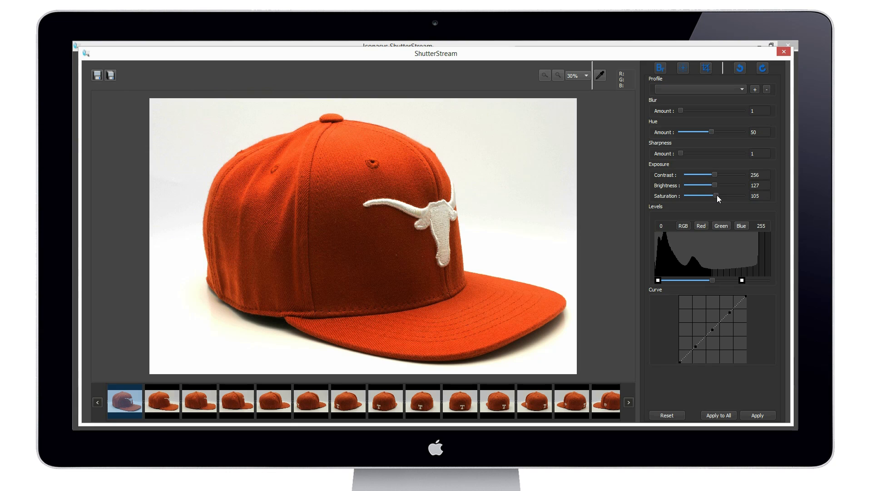
mouse_move(709, 415)
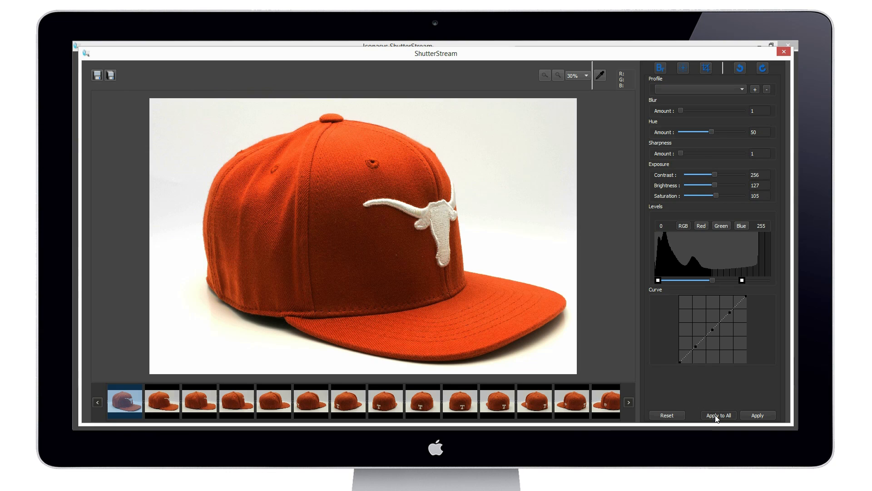
click(718, 414)
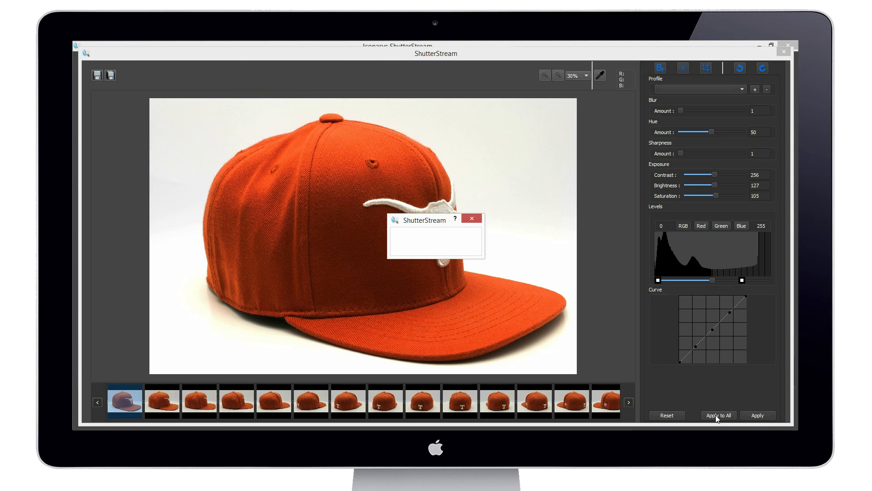
click(718, 415)
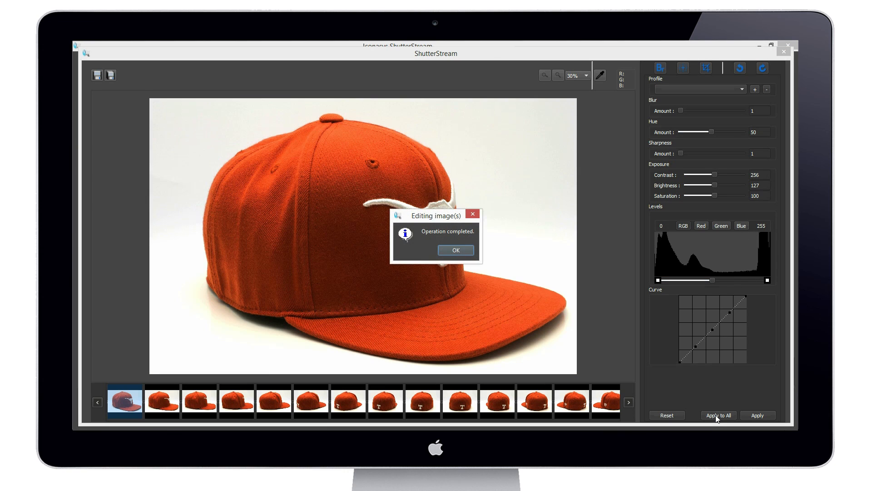
click(456, 250)
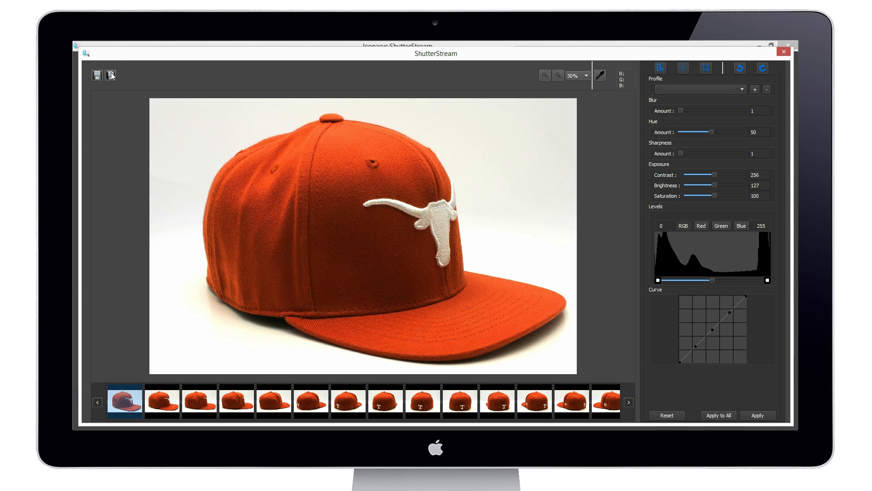
Batch save the frames as 'ball-cap-' files resized to 1000 width with fixed resolution.
click(111, 75)
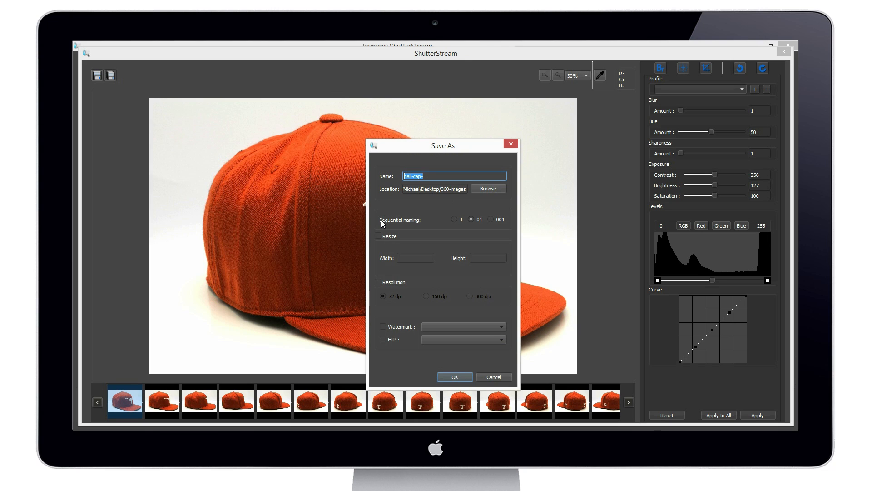
click(377, 236)
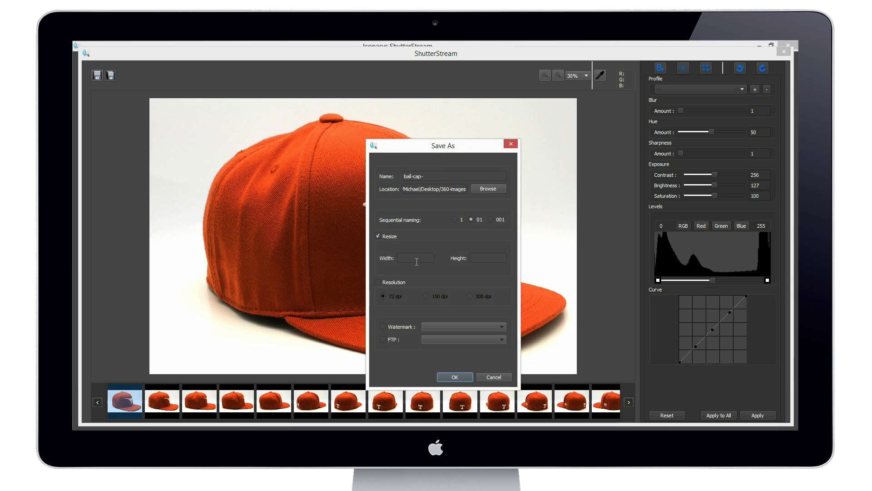
text(1000)
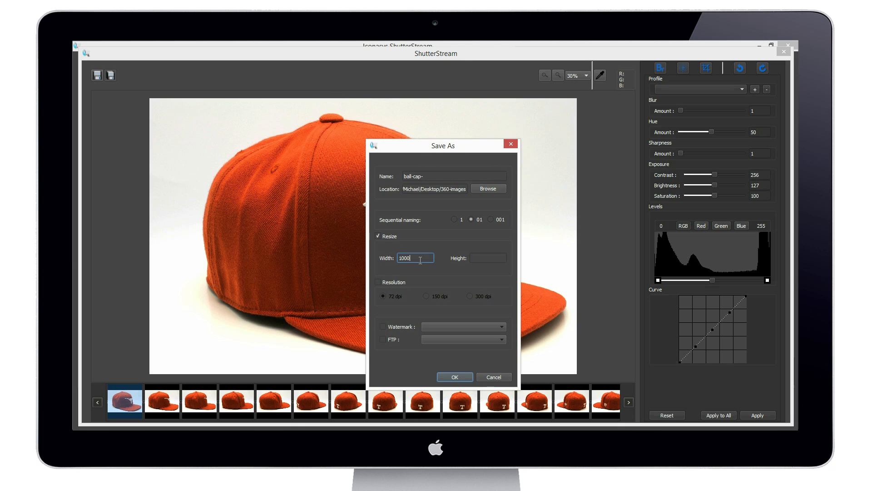
click(378, 282)
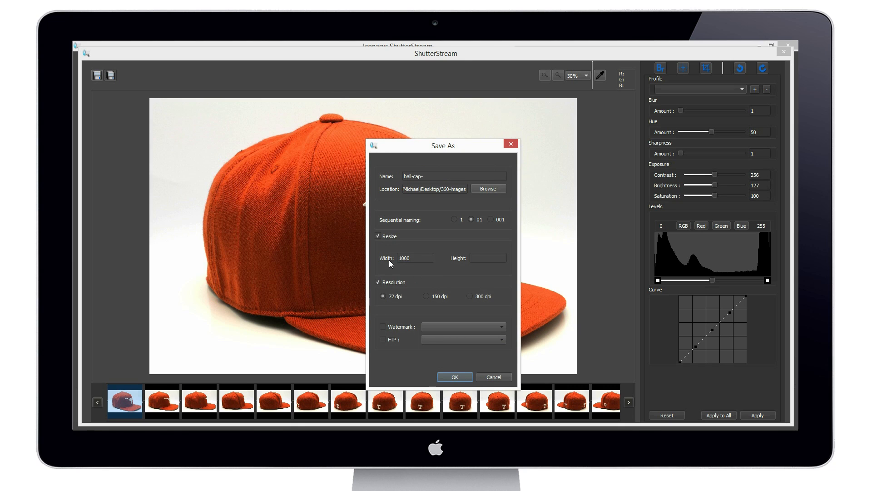
mouse_move(438, 190)
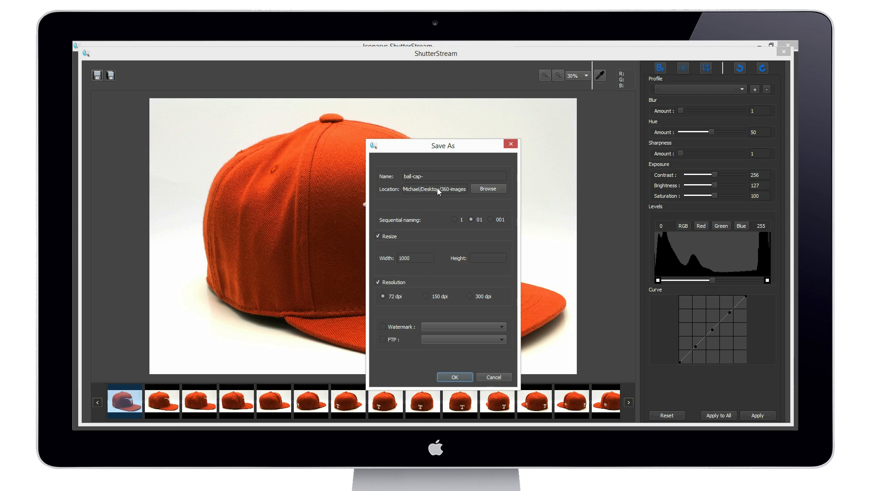
click(455, 377)
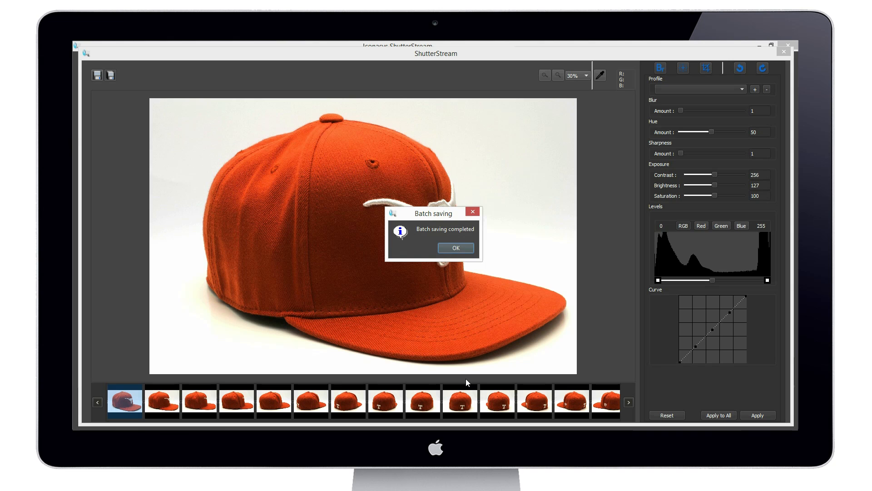
click(456, 247)
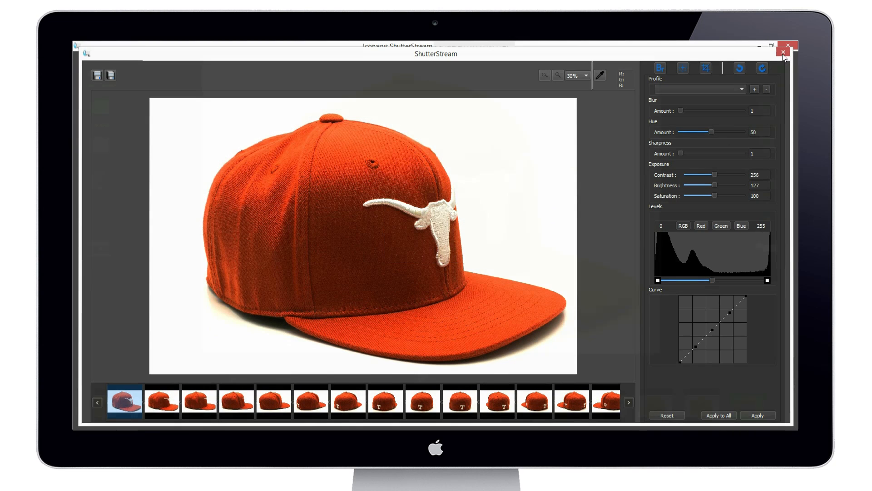
Close the image editor and select all ball-cap images in the 360-images folder.
click(787, 52)
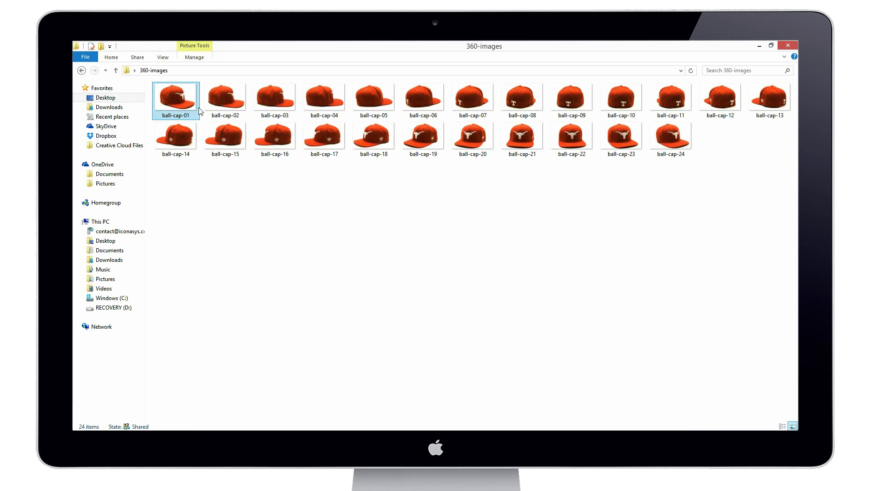
key(ctrl+a)
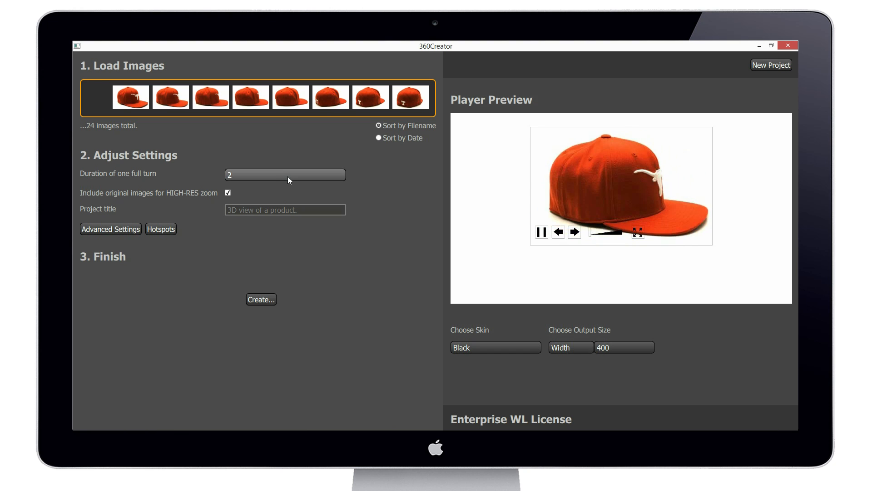
Choose 5 in 360Creator's 'Duration of one full turn' dropdown.
click(285, 174)
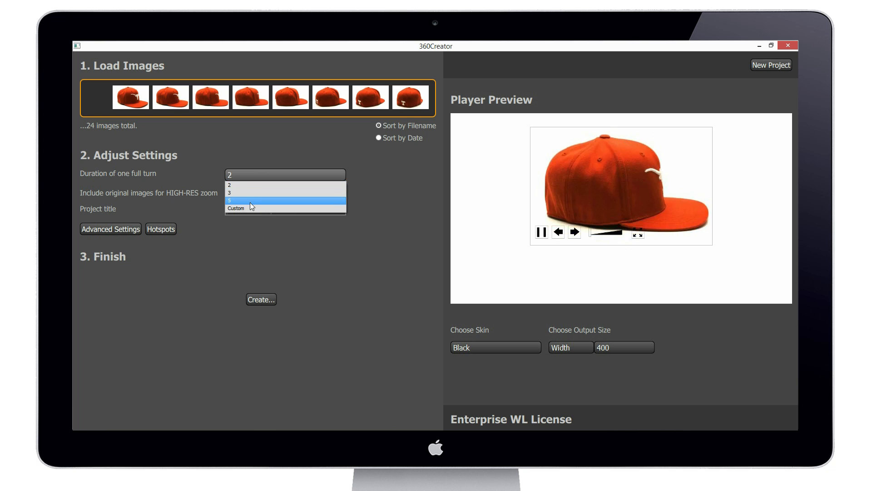
click(247, 200)
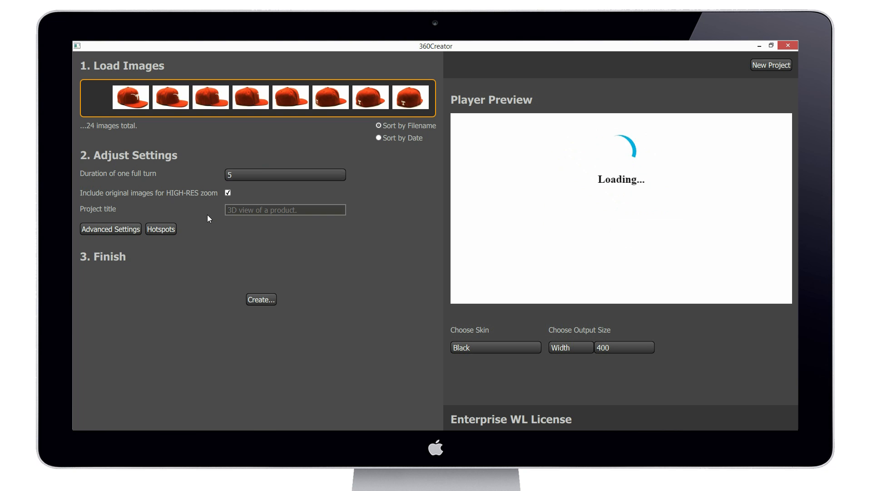